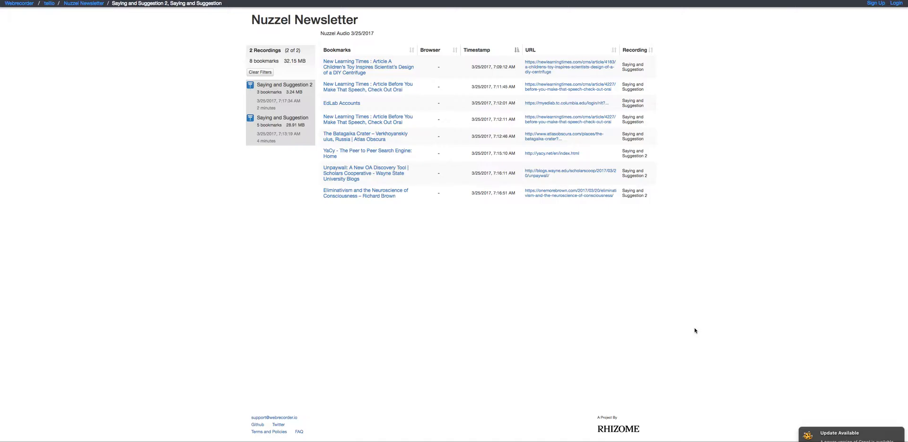
mouse_move(693, 342)
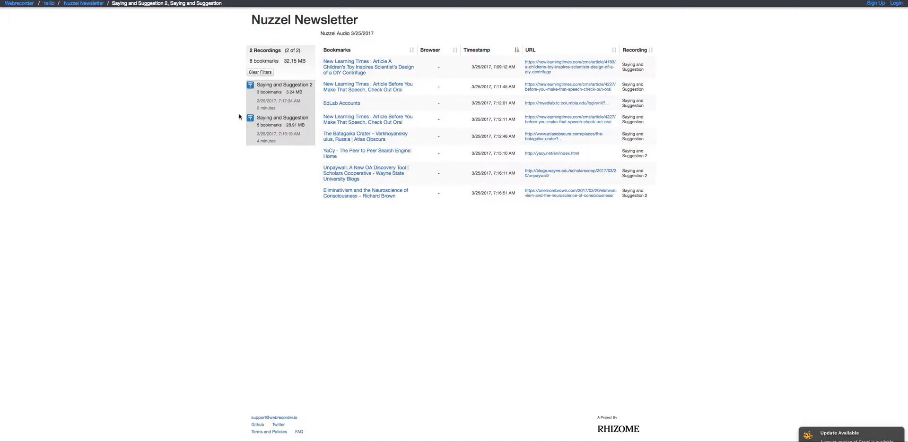
mouse_move(195, 38)
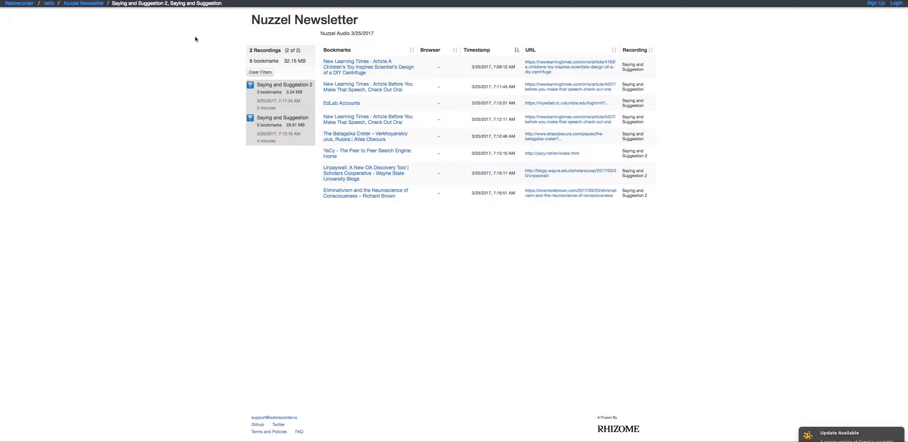
mouse_move(199, 111)
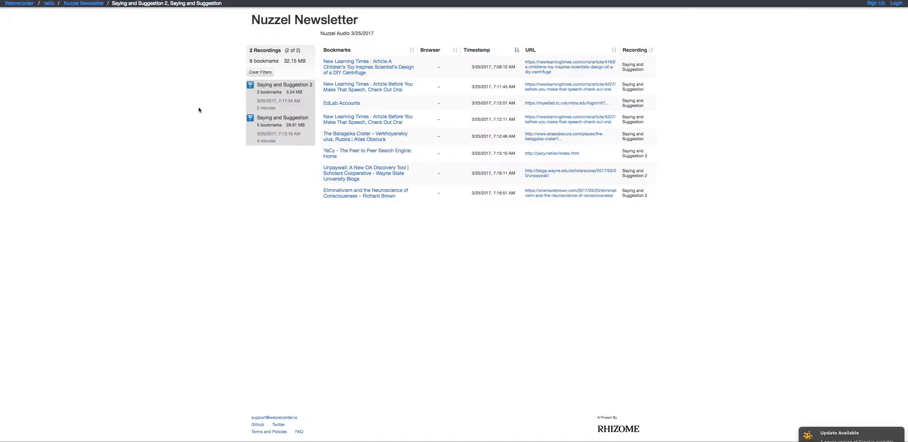
mouse_move(366, 70)
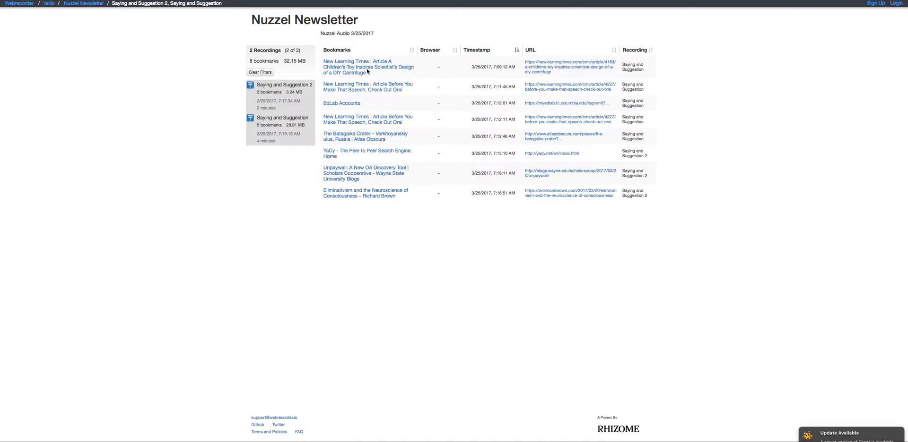
mouse_move(350, 67)
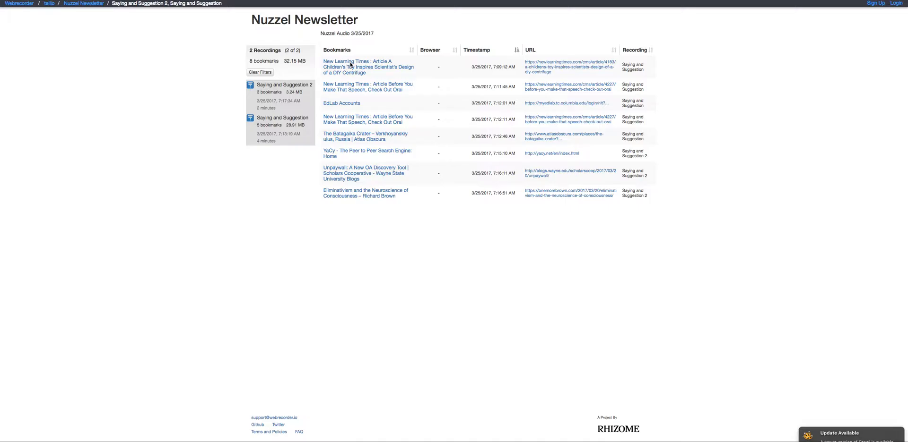
mouse_move(353, 66)
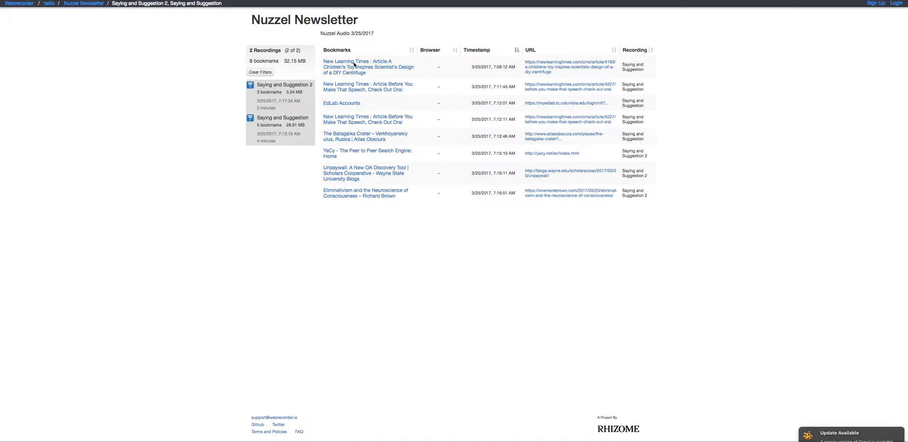
mouse_move(371, 74)
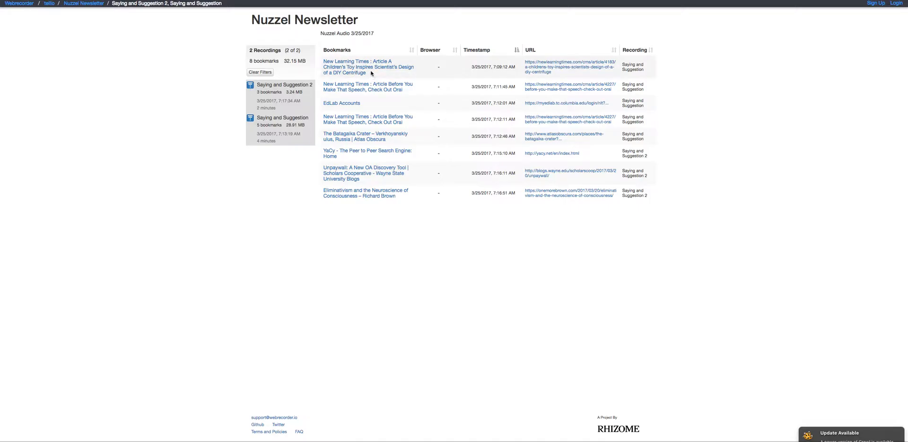
Step: Replay the first bookmark, the DIY centrifuge article, and scroll down through it
left_click(368, 67)
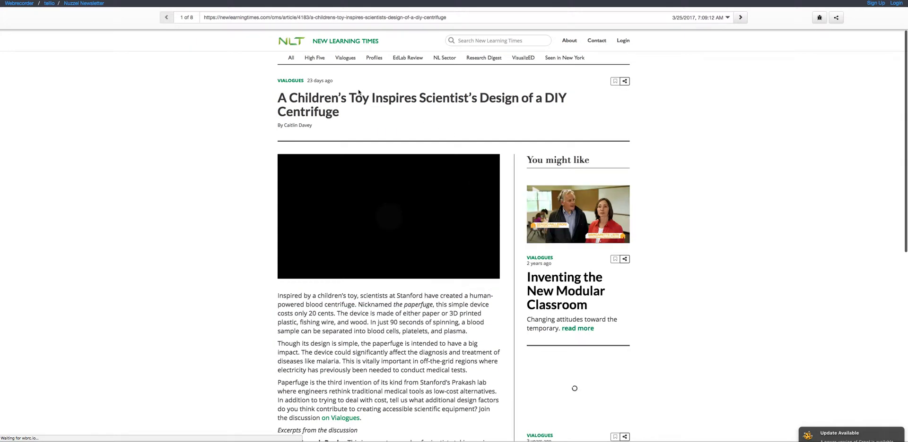
scroll("down", 3)
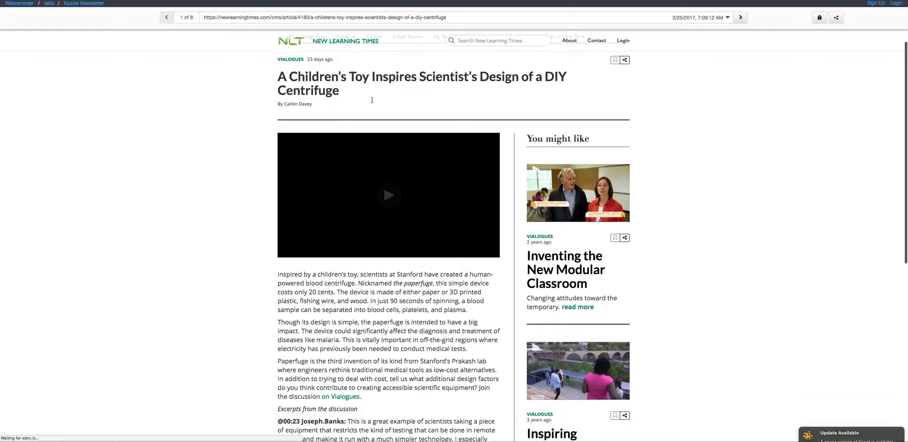
scroll("down", 3)
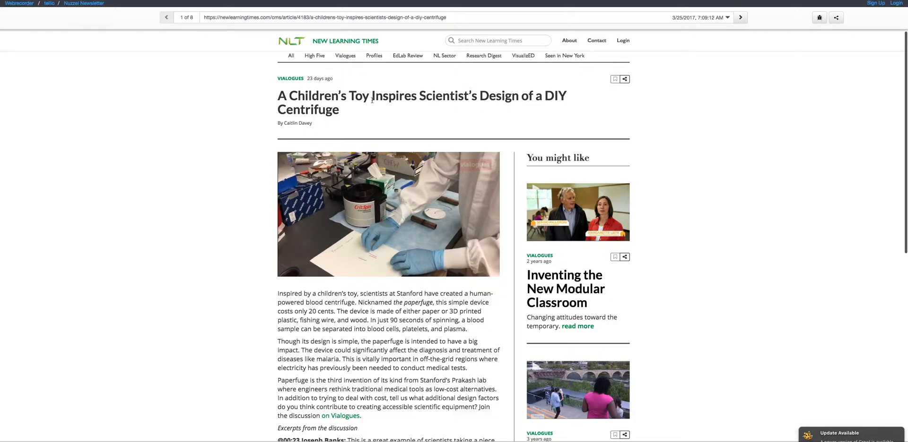
scroll("down", 3)
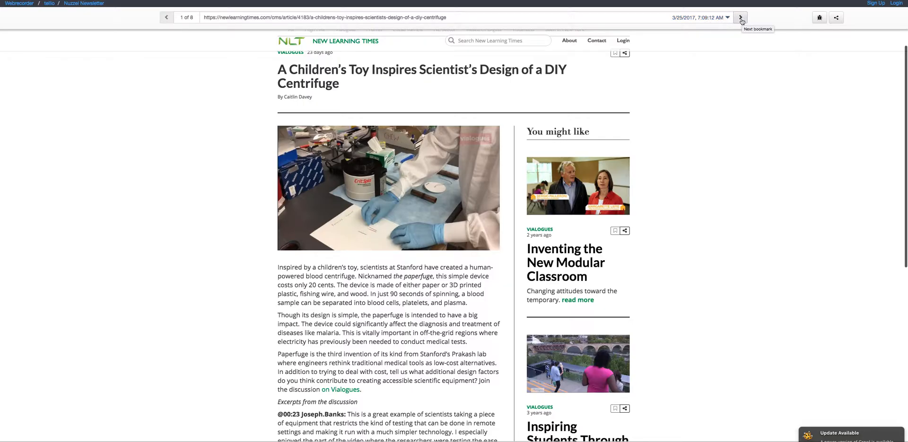
Step: Advance from the Orai speech article (bookmark 2) to the EdLab login page (bookmark 3)
left_click(740, 17)
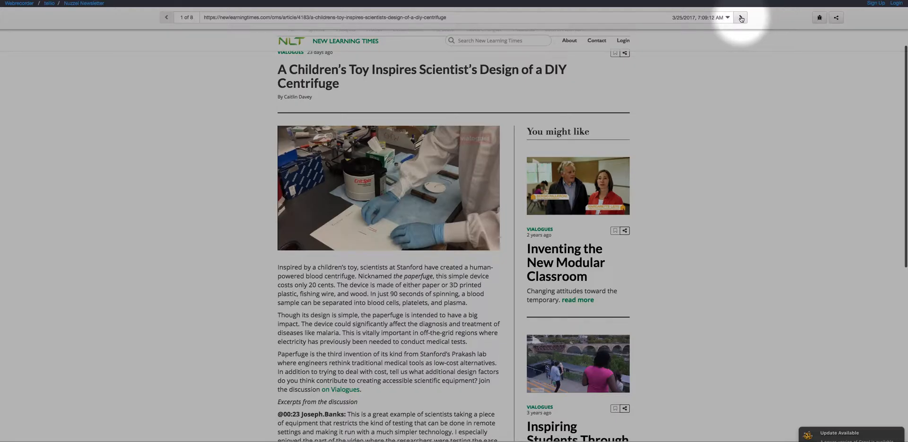
left_click(740, 17)
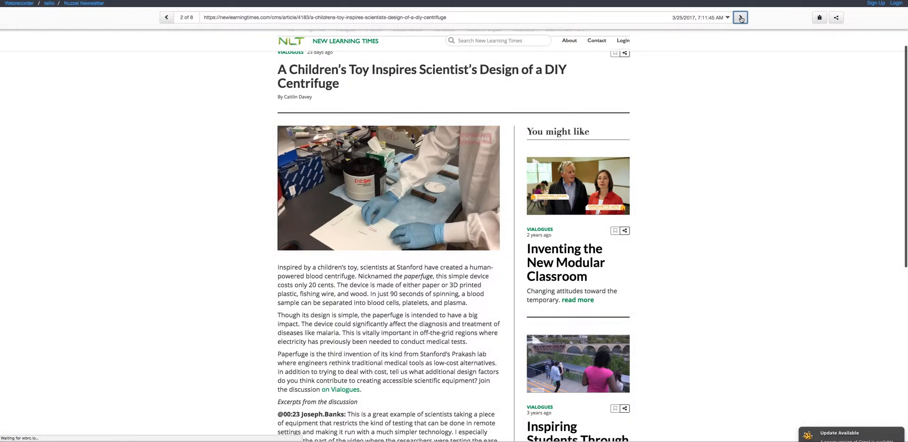
left_click(741, 17)
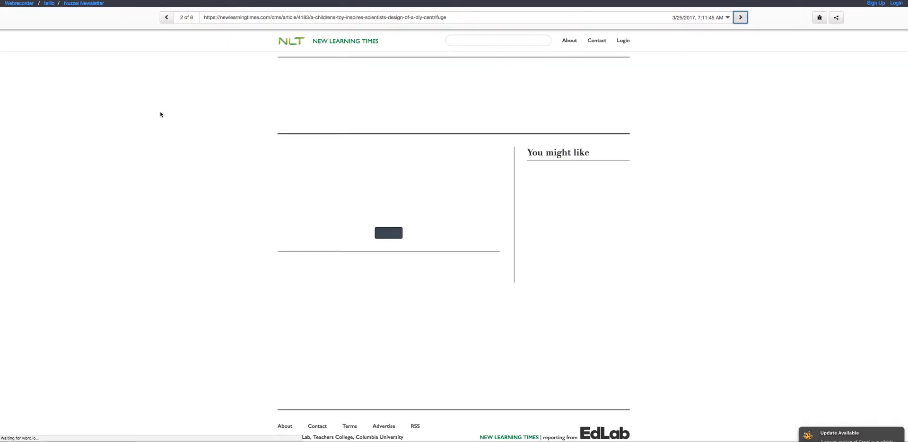
left_click(740, 17)
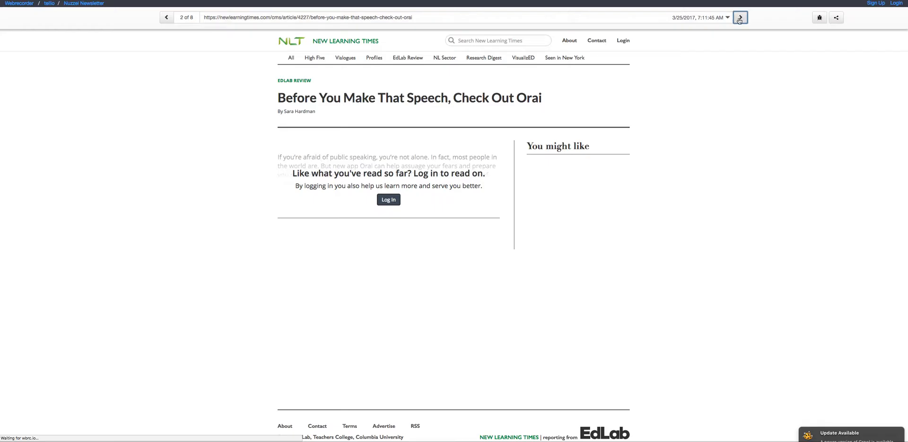
left_click(389, 199)
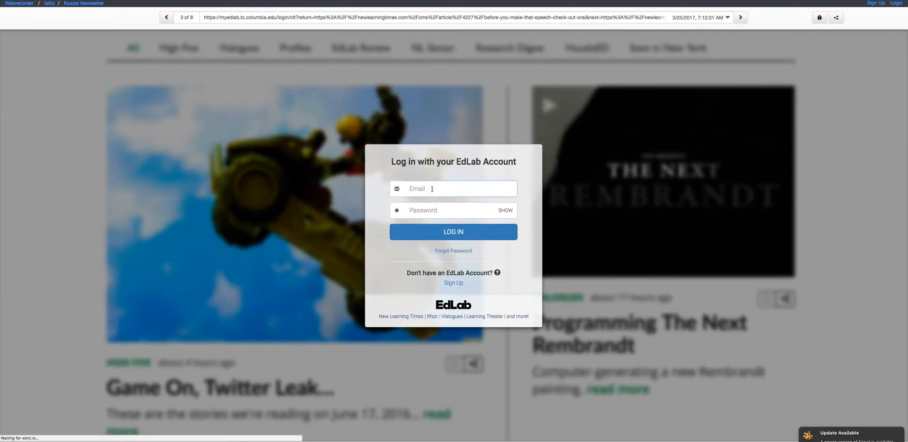
Step: Log in to the archived EdLab page with terry's email and password, then reach bookmark 4
type("terry")
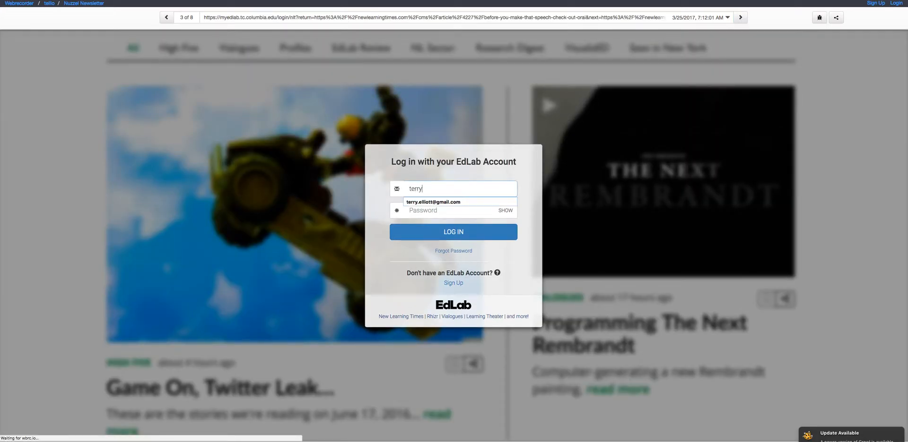
left_click(432, 202)
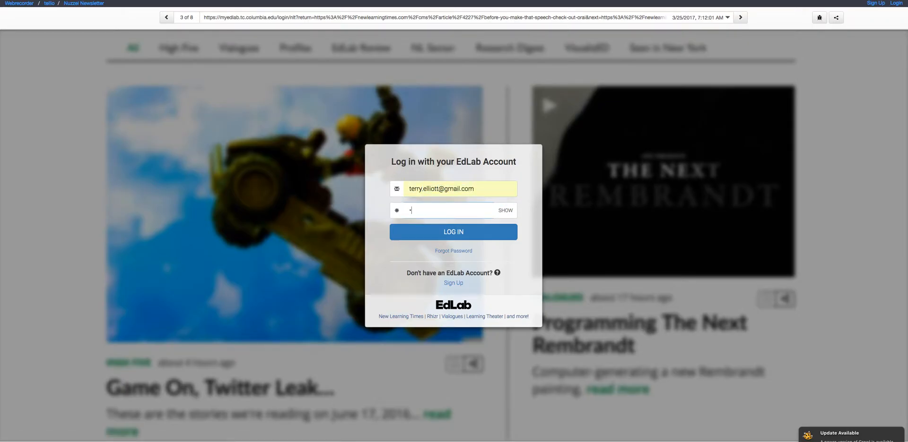
type("password")
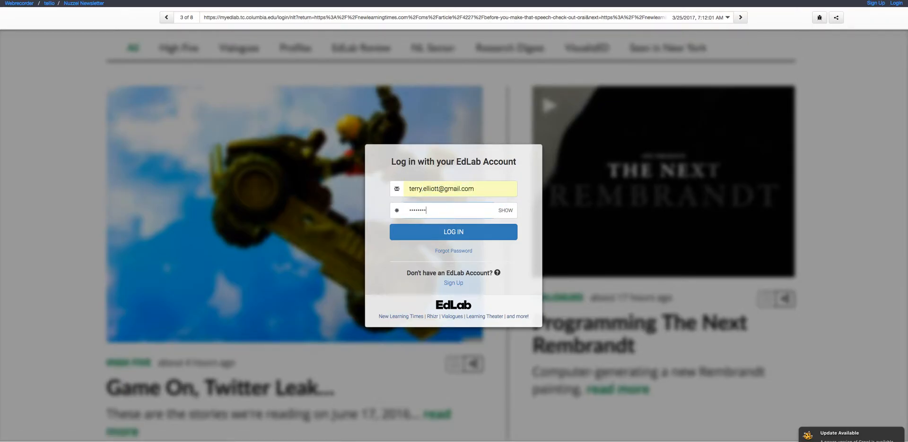
left_click(453, 232)
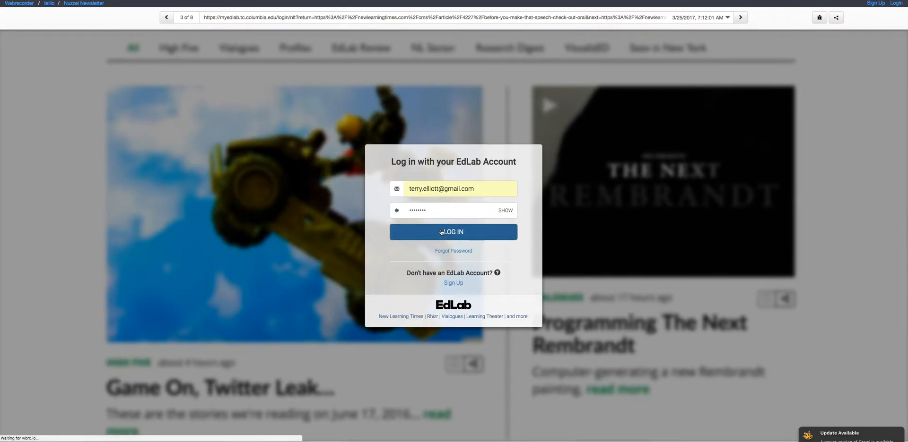
left_click(453, 232)
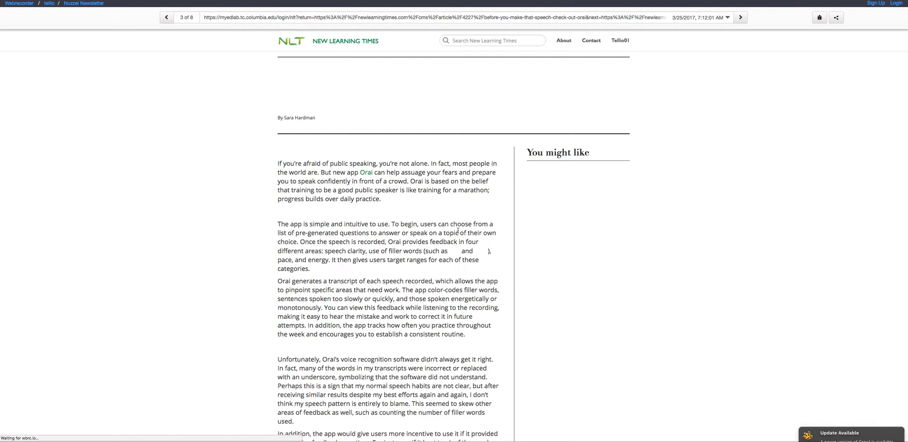
left_click(739, 17)
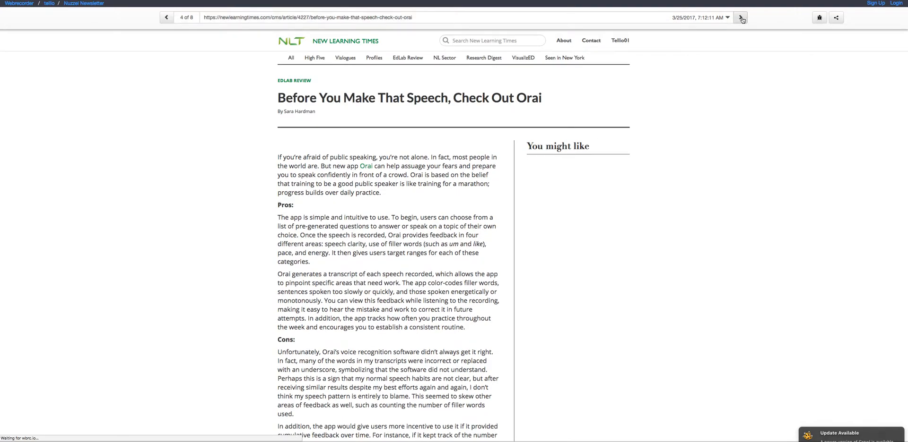
Step: Browse bookmark 5, Atlas Obscura's Batagaika Crater page, then advance to YaCy's homepage
left_click(740, 17)
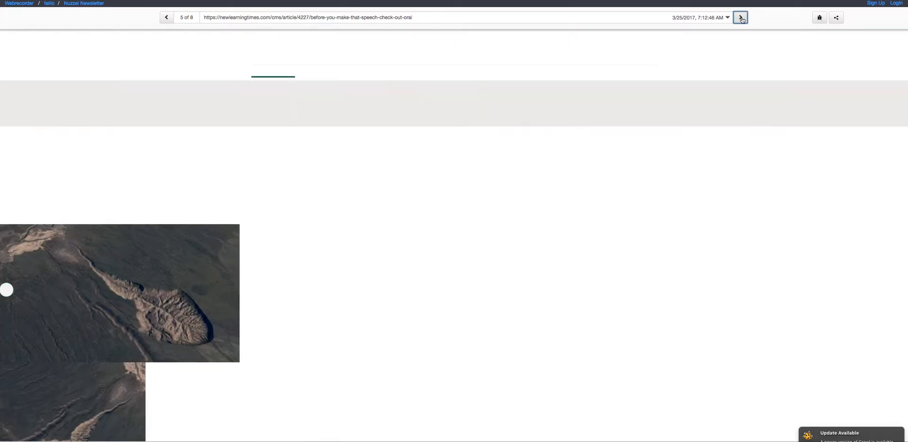
left_click(740, 17)
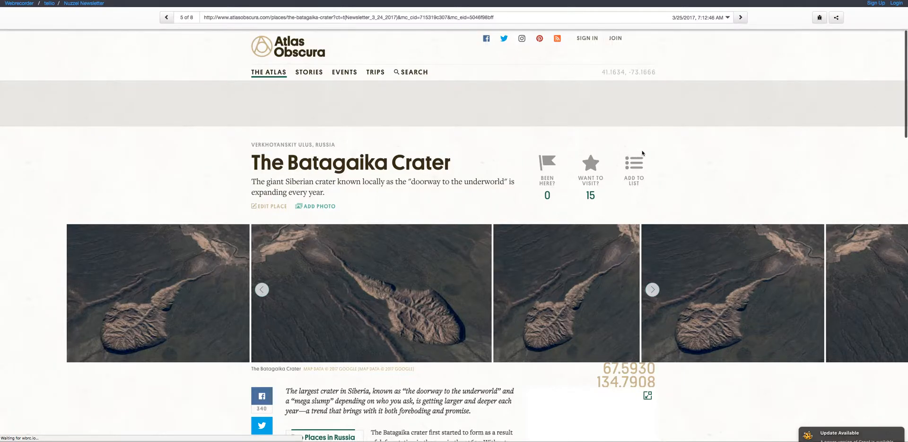
scroll("down", 3)
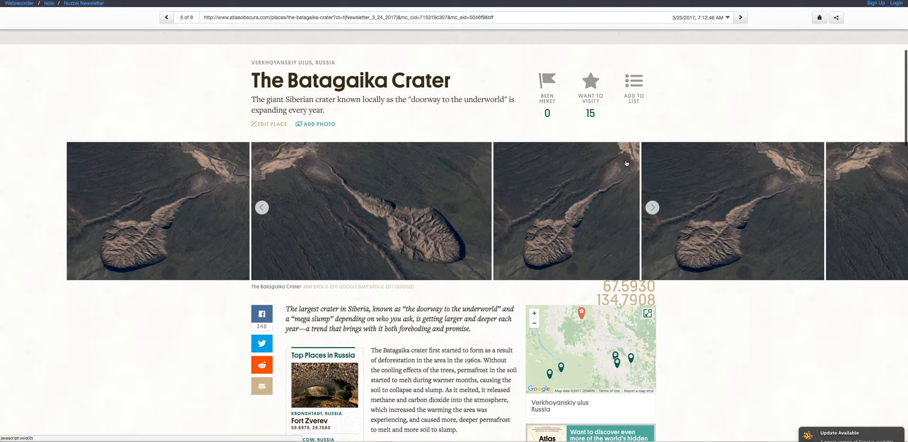
mouse_move(656, 234)
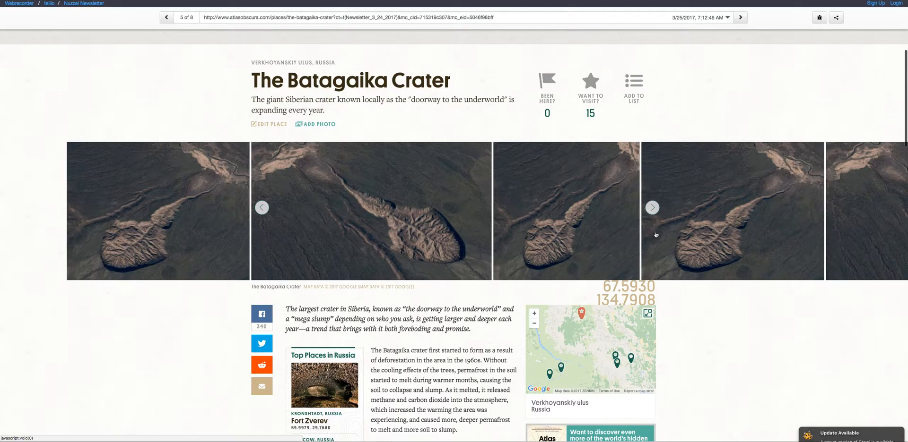
left_click(546, 78)
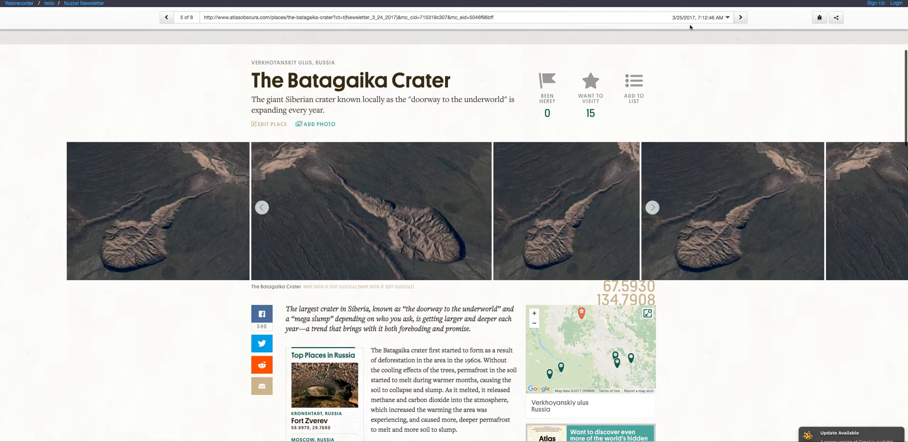
left_click(739, 17)
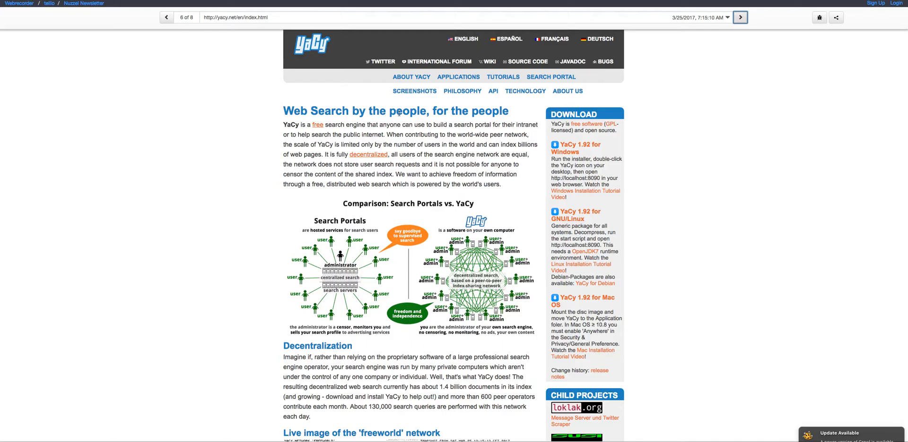
Step: Scroll the YaCy homepage at bookmark 6, then advance to bookmark 7
scroll("down", 3)
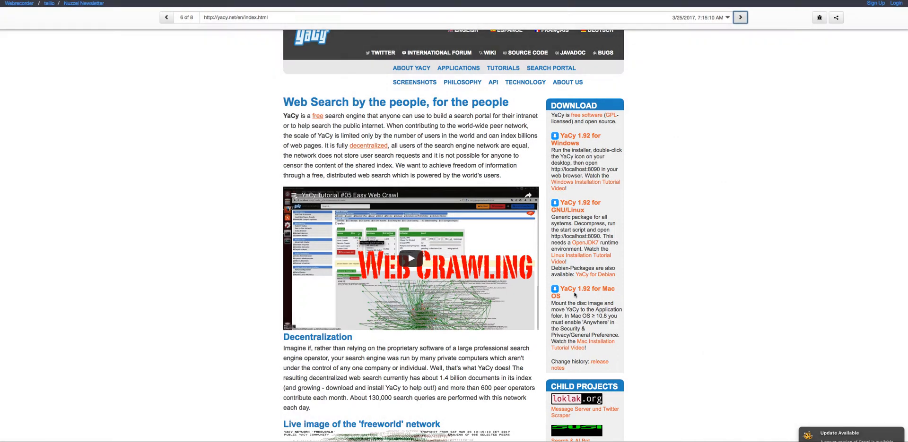
mouse_move(776, 24)
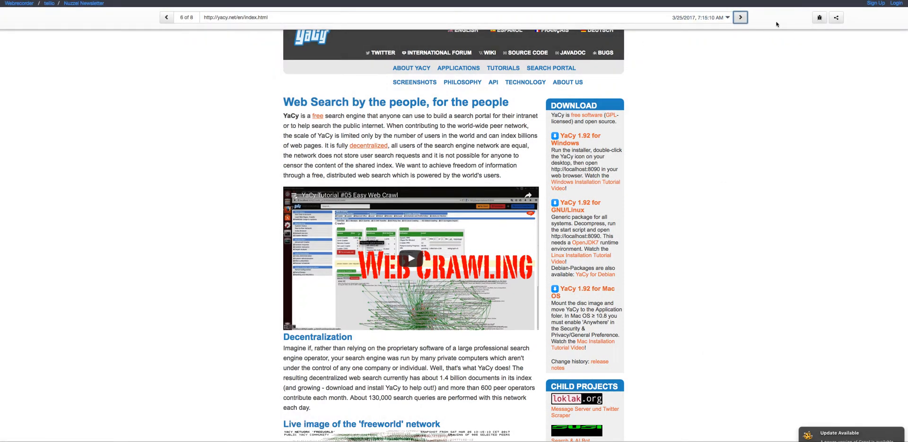
left_click(740, 17)
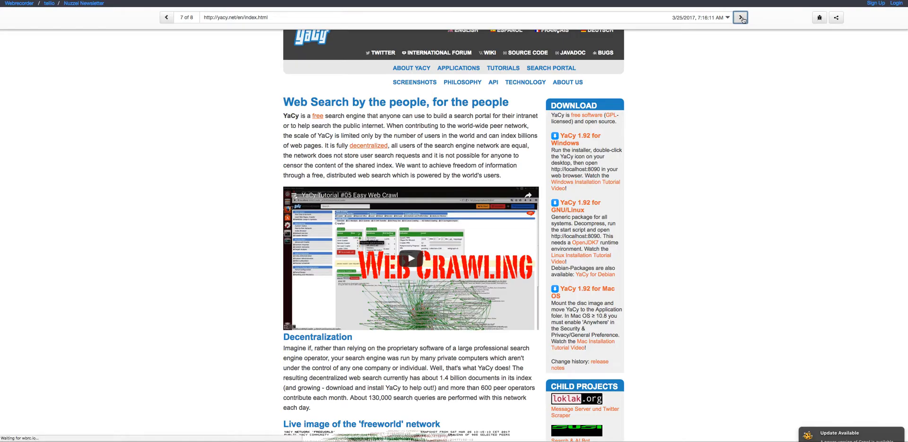
Step: Read the Unpaywall post at bookmark 7, then advance to Richard Brown's blog post (8 of 8)
left_click(739, 17)
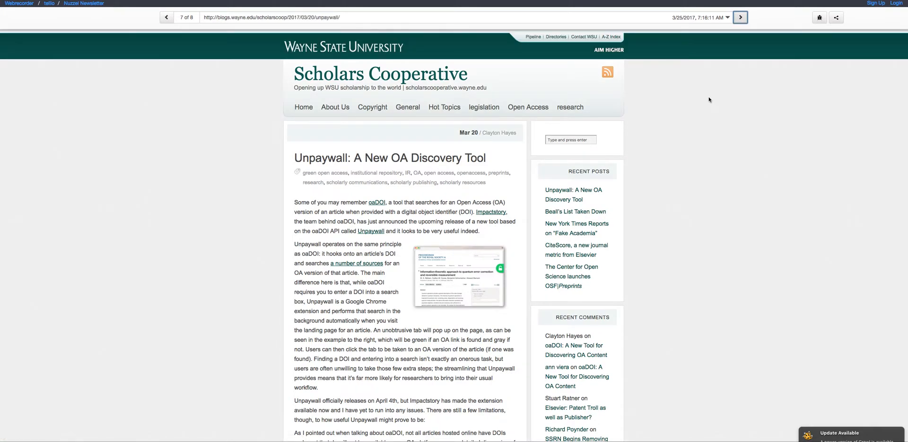
mouse_move(717, 146)
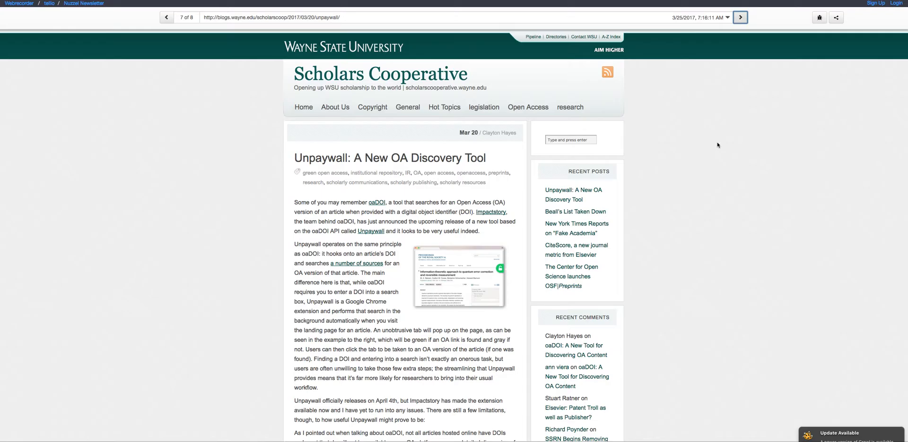
scroll("down", 3)
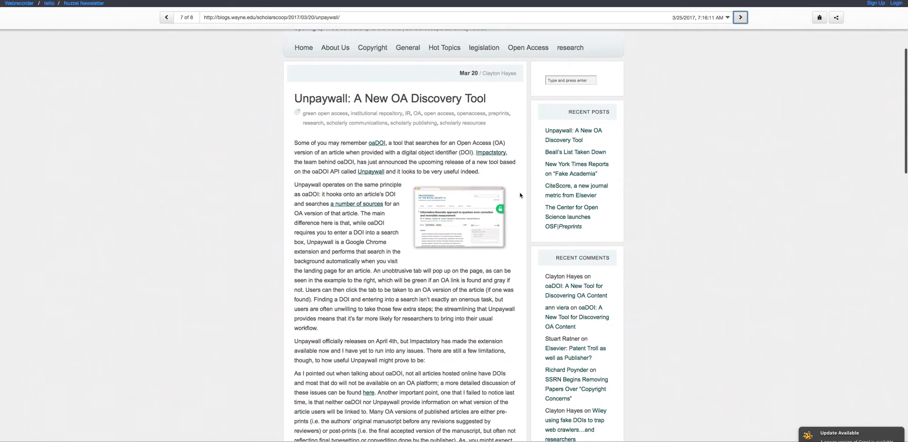
scroll("down", 3)
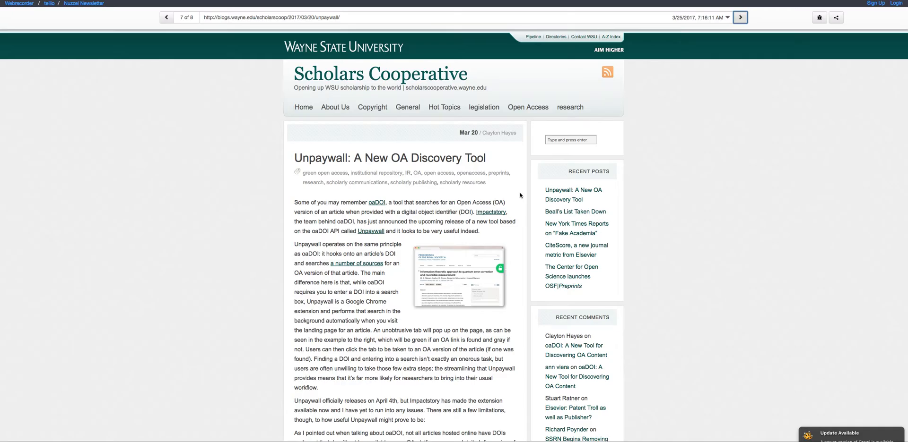
mouse_move(623, 166)
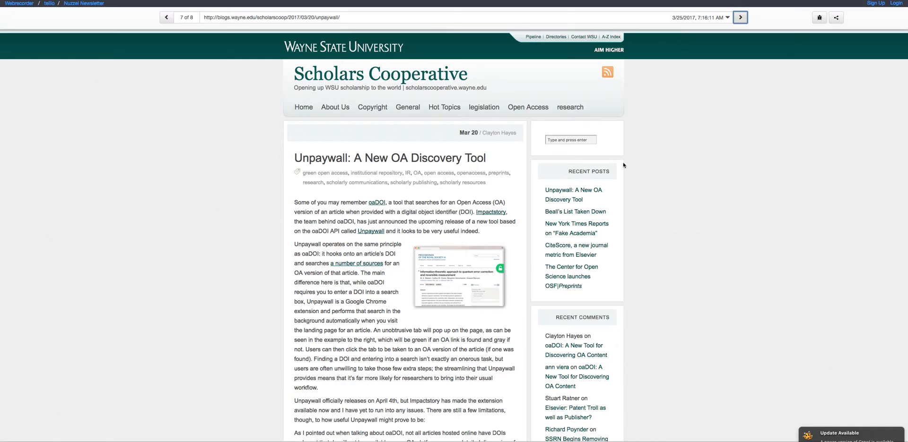
left_click(740, 17)
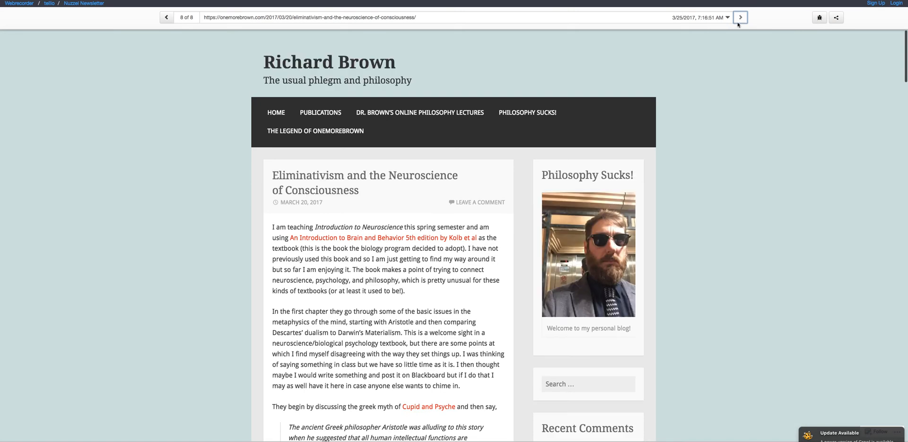
left_click(739, 17)
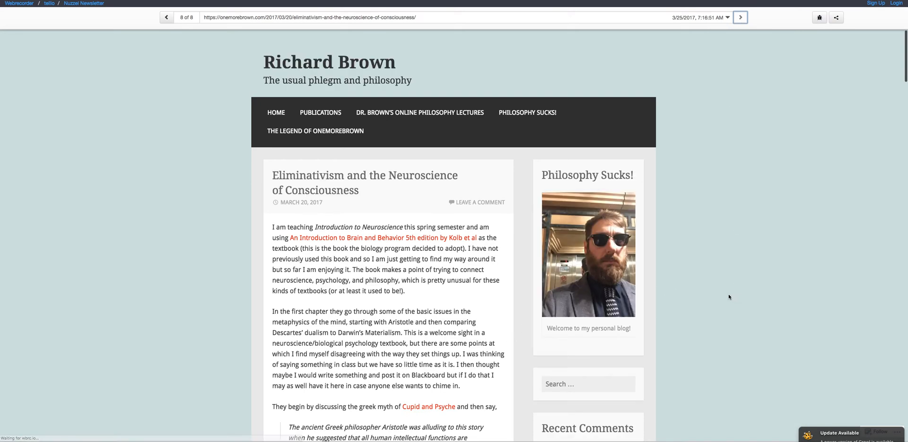
scroll("down", 3)
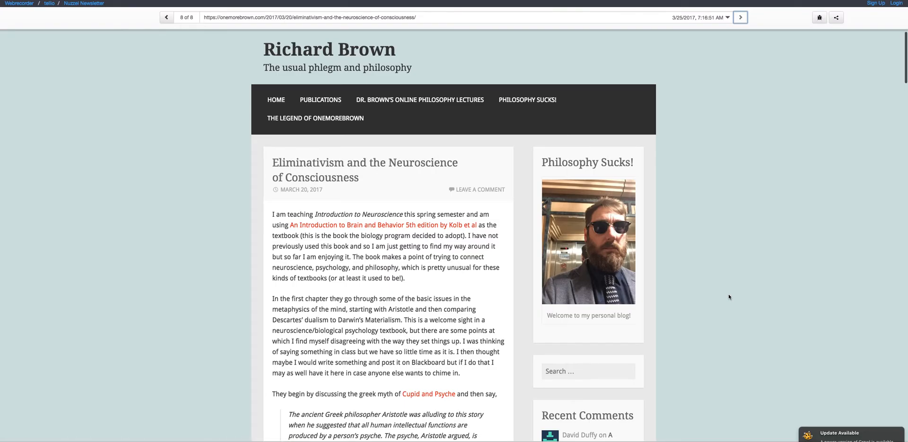
mouse_move(296, 291)
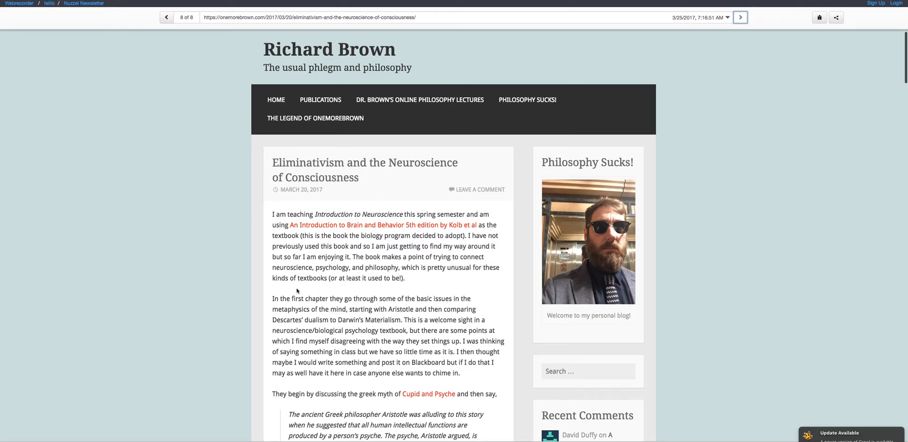
scroll("down", 3)
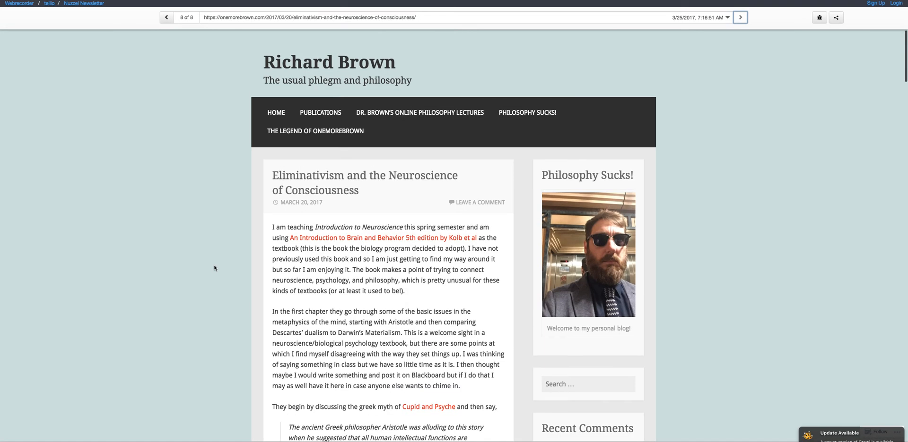
mouse_move(824, 321)
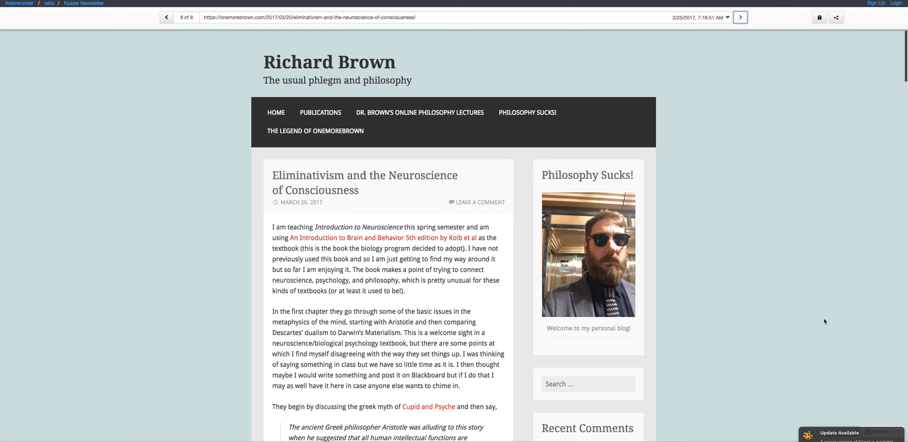
mouse_move(583, 29)
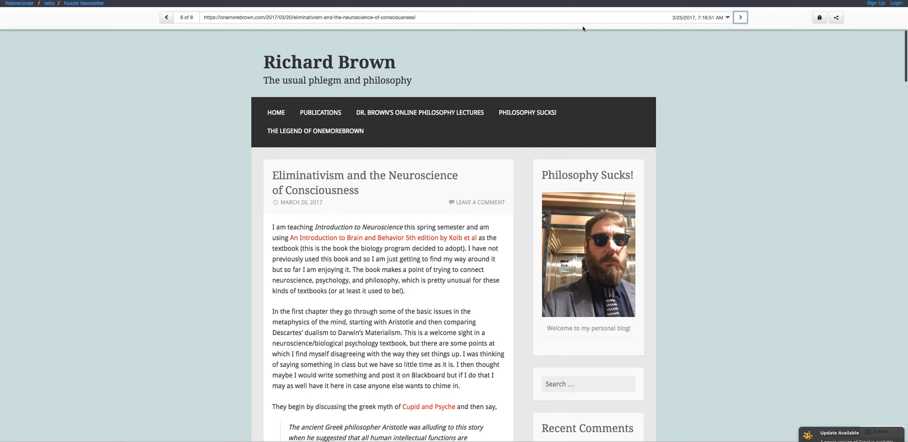
mouse_move(510, 5)
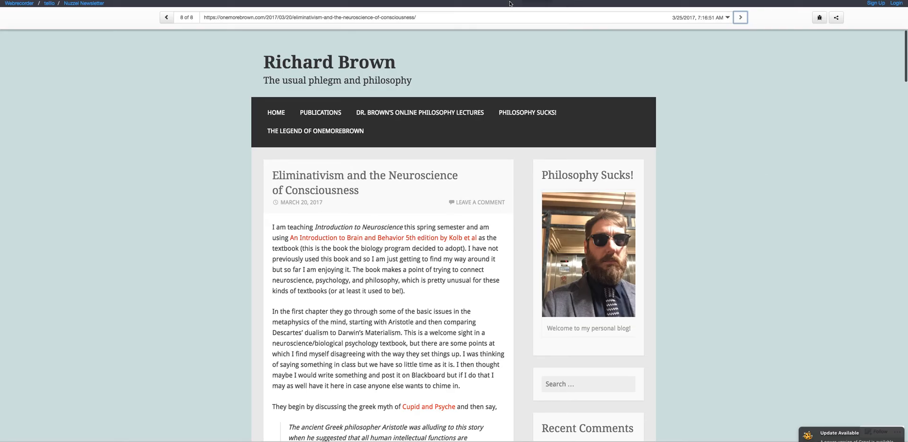